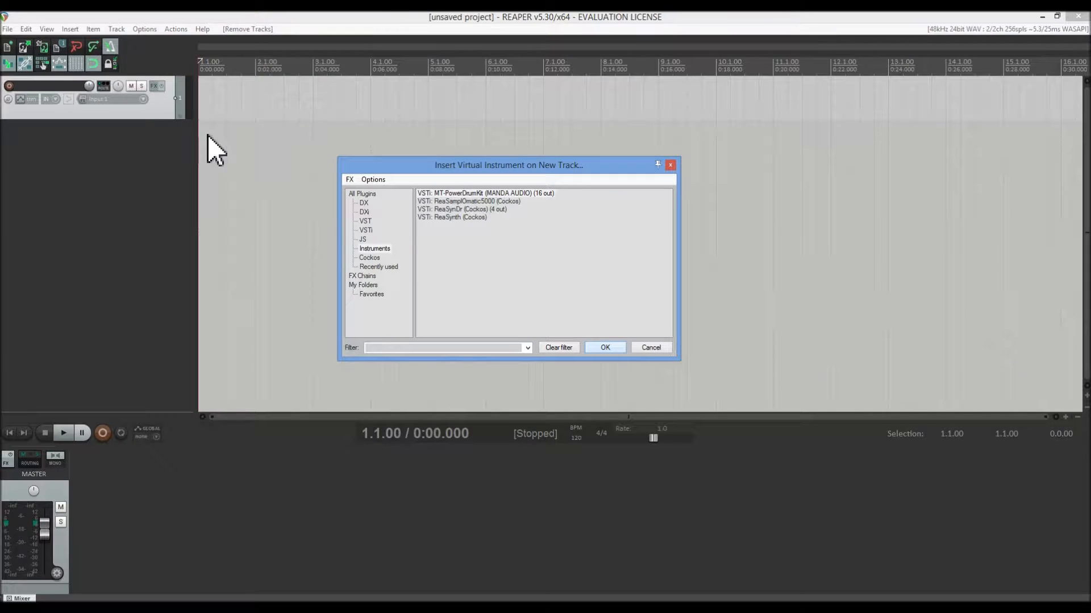
- Add MT-PowerDrumKit on a new track and build its routing to eight output tracks
{"action": "left_click", "coordinate": [603, 348]}
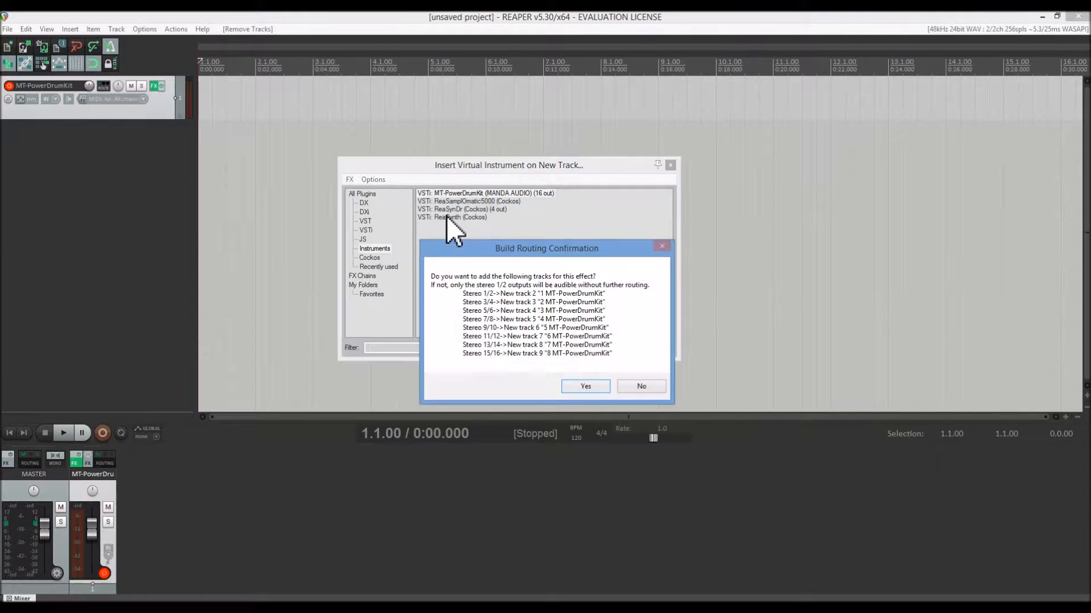
{"action": "left_click", "coordinate": [584, 386]}
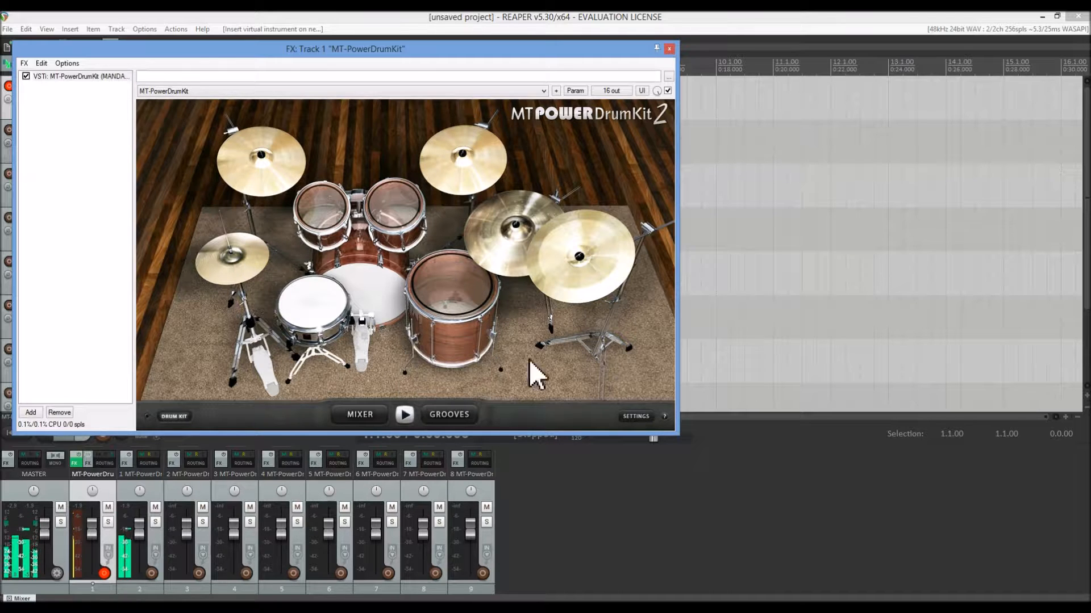
- Record-arm the MT-PowerDrumKit track with input monitoring on, plugin window closed
{"action": "left_click", "coordinate": [667, 49]}
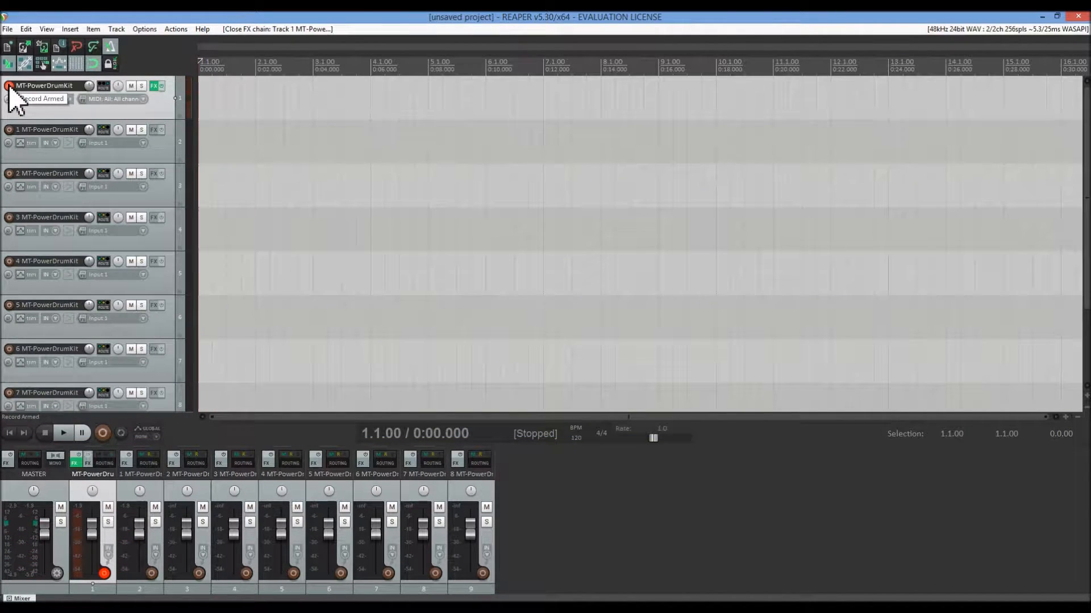
{"action": "left_click", "coordinate": [8, 85]}
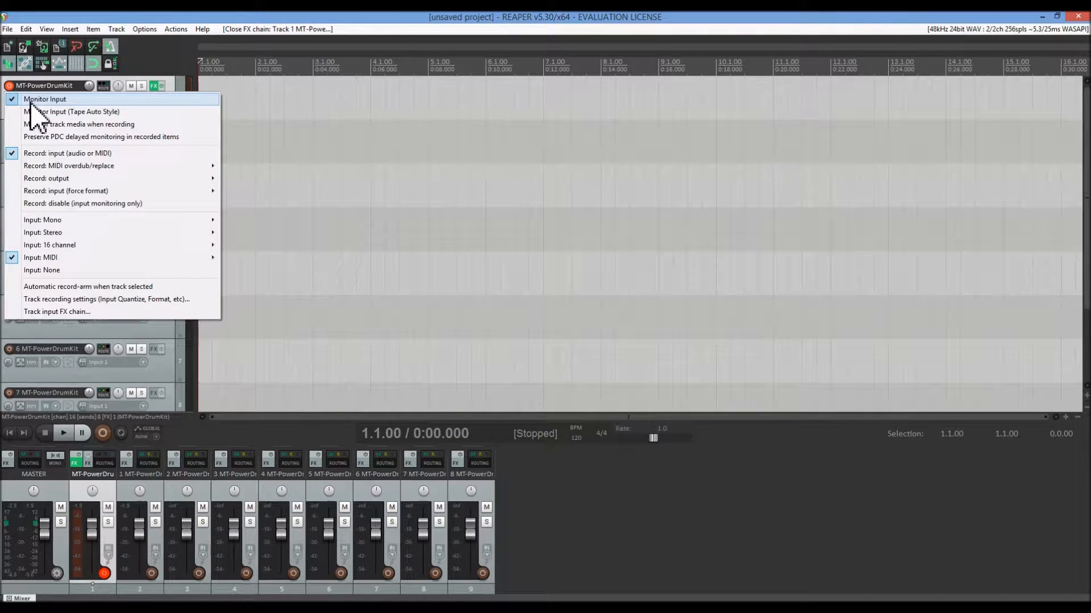
{"action": "left_click", "coordinate": [46, 99]}
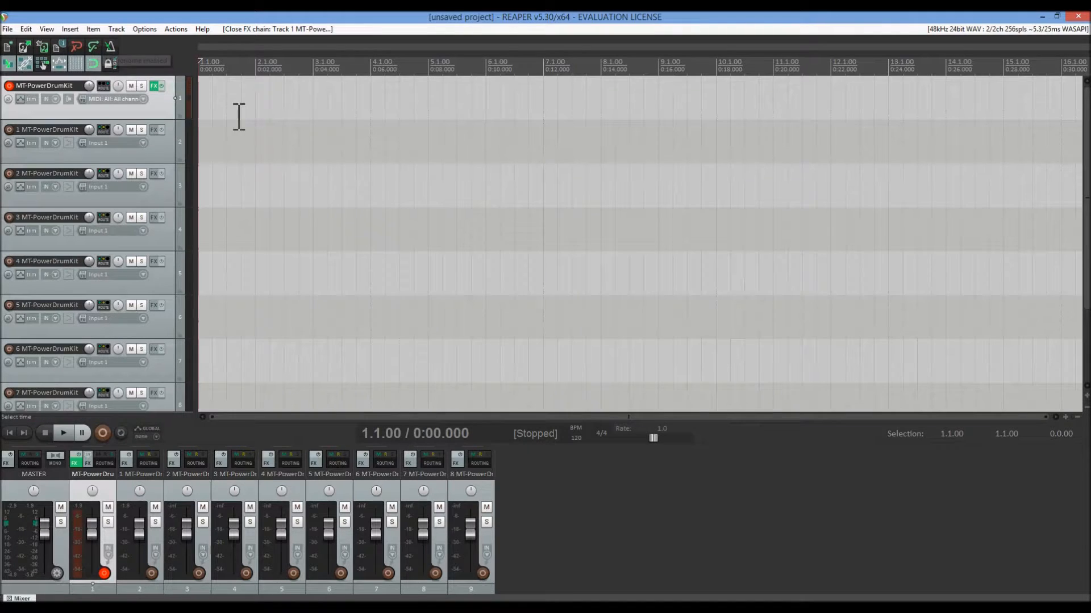
- Show the virtual MIDI keyboard and position its window for playing drums
{"action": "left_click", "coordinate": [45, 28]}
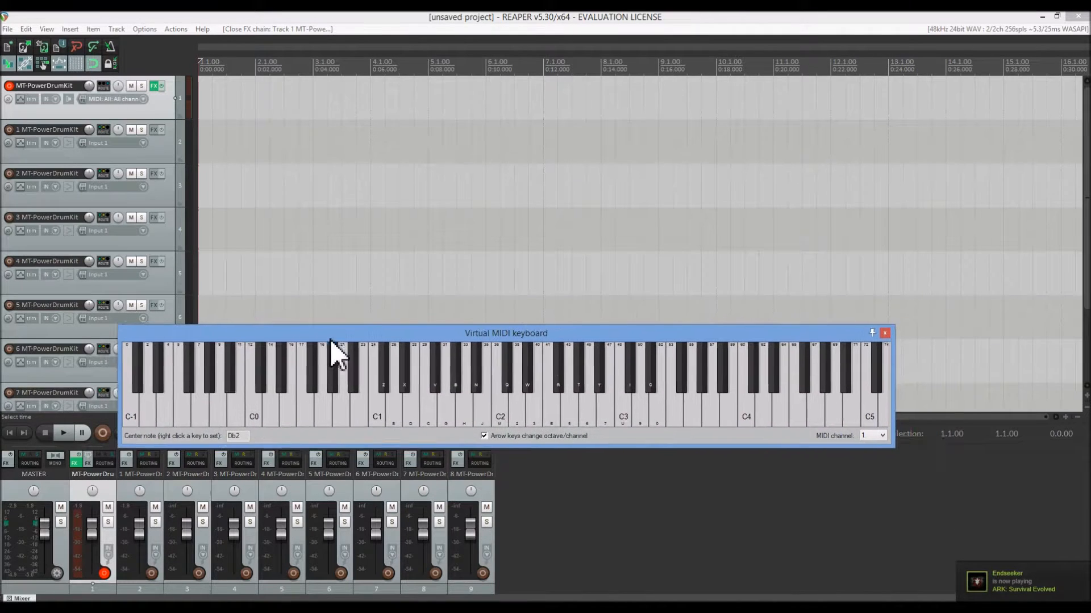
{"action": "left_click_drag", "start_coordinate": [505, 333], "coordinate": [525, 349]}
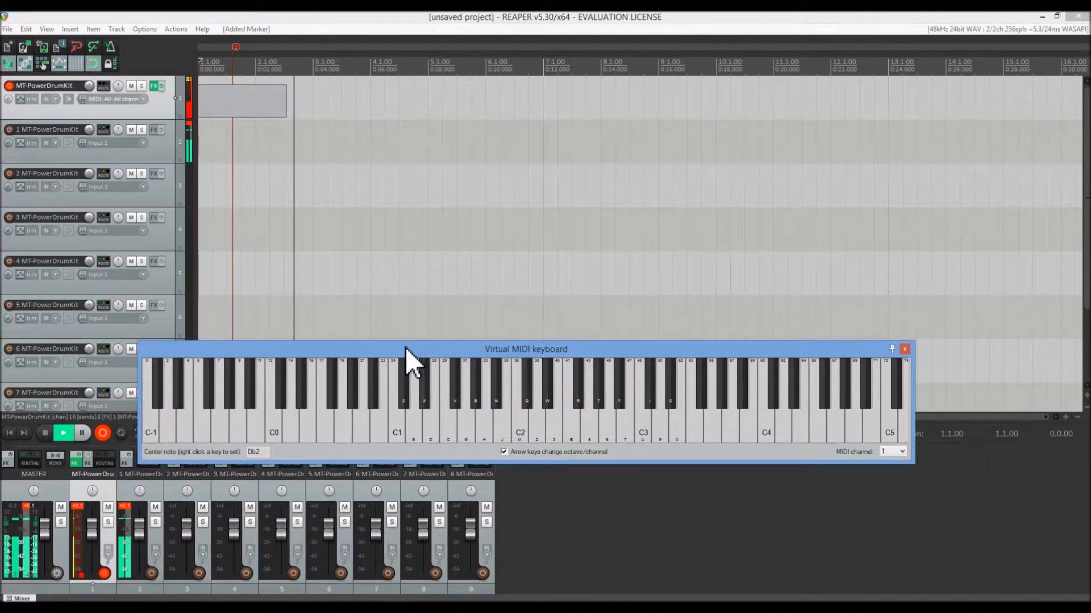
- Play a drum note on the virtual keyboard into the recording, then stop it
{"action": "left_click", "coordinate": [536, 417]}
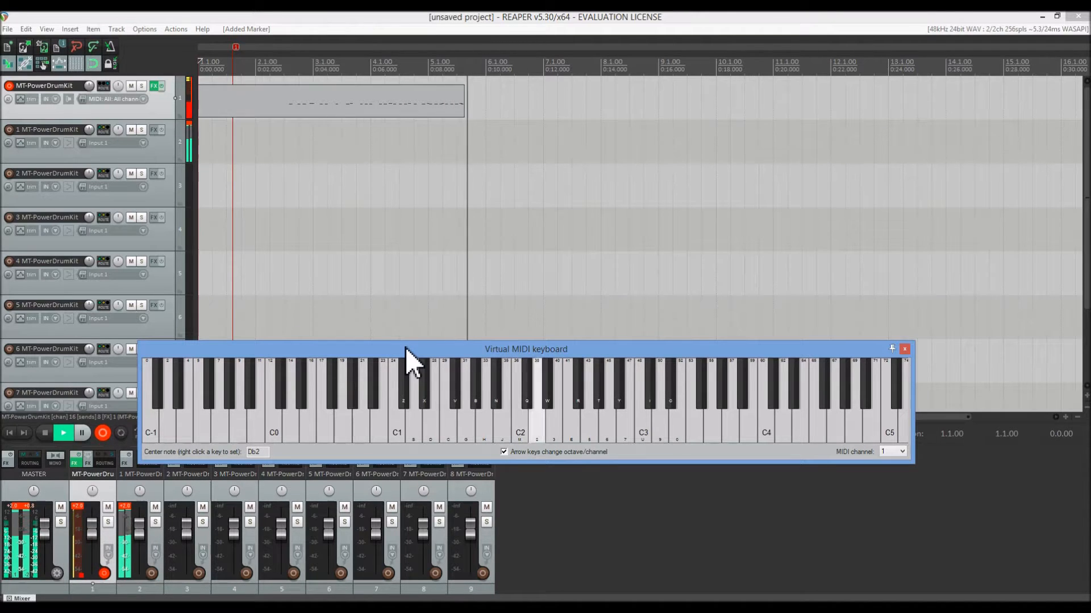
{"action": "left_click", "coordinate": [44, 433]}
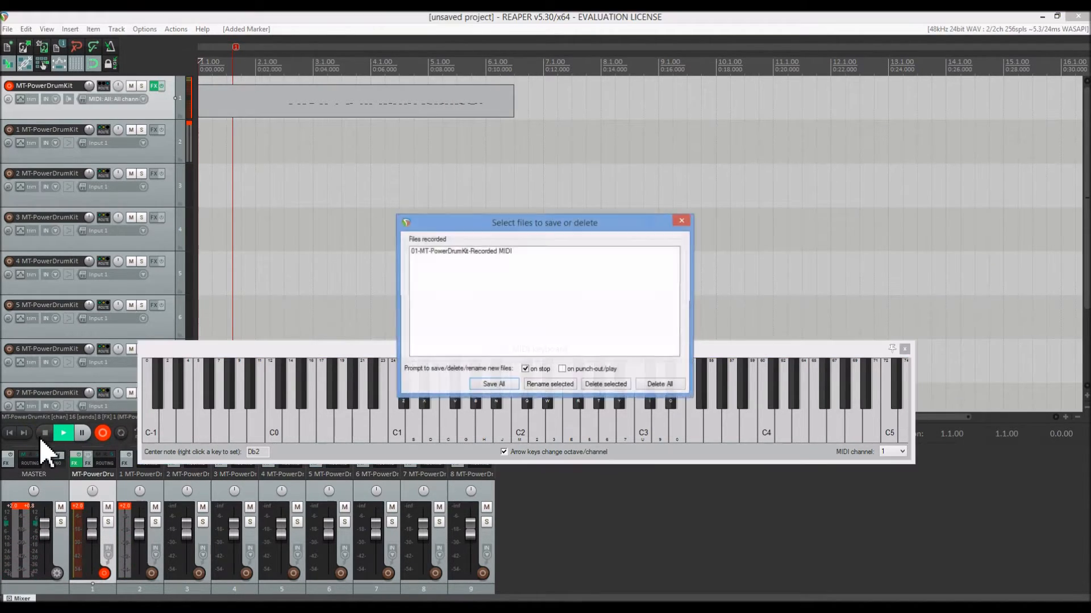
- Keep the recorded MIDI file and play the drum item back from the start
{"action": "left_click", "coordinate": [492, 384]}
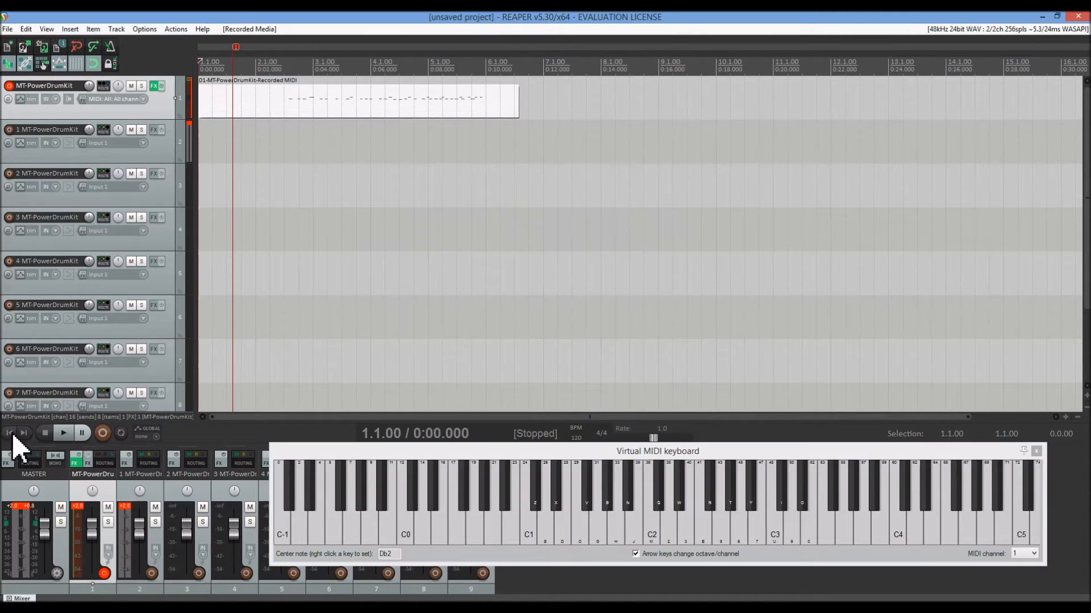
{"action": "left_click", "coordinate": [61, 433]}
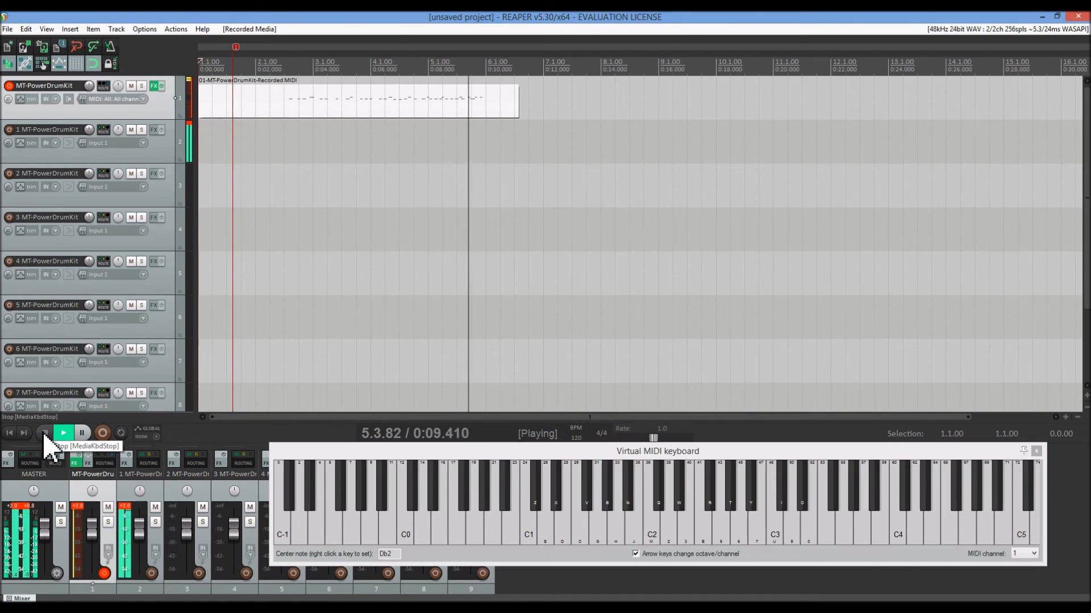
{"action": "left_click", "coordinate": [42, 433]}
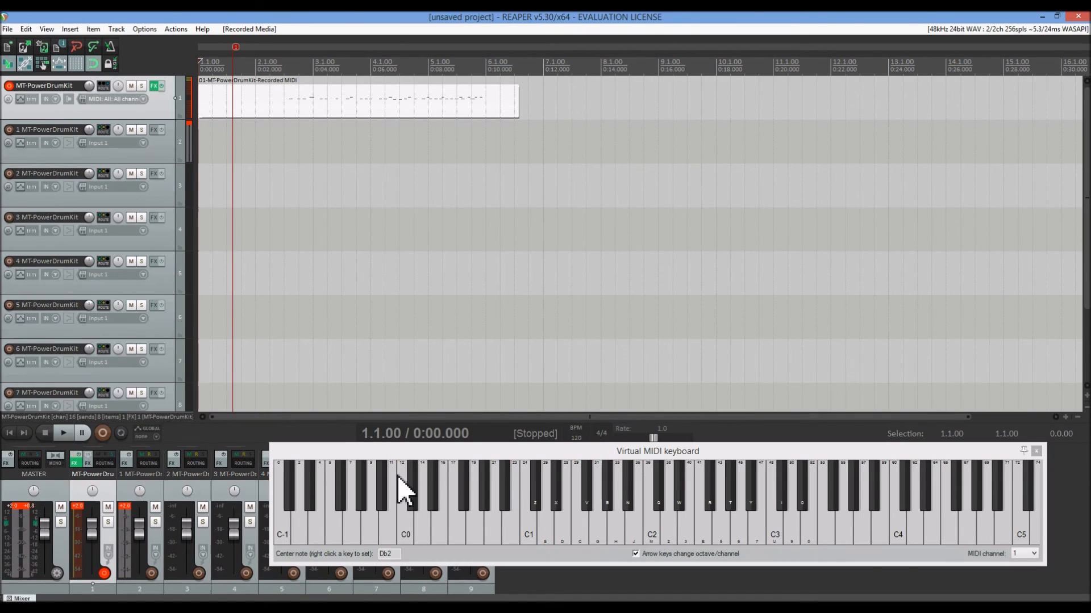